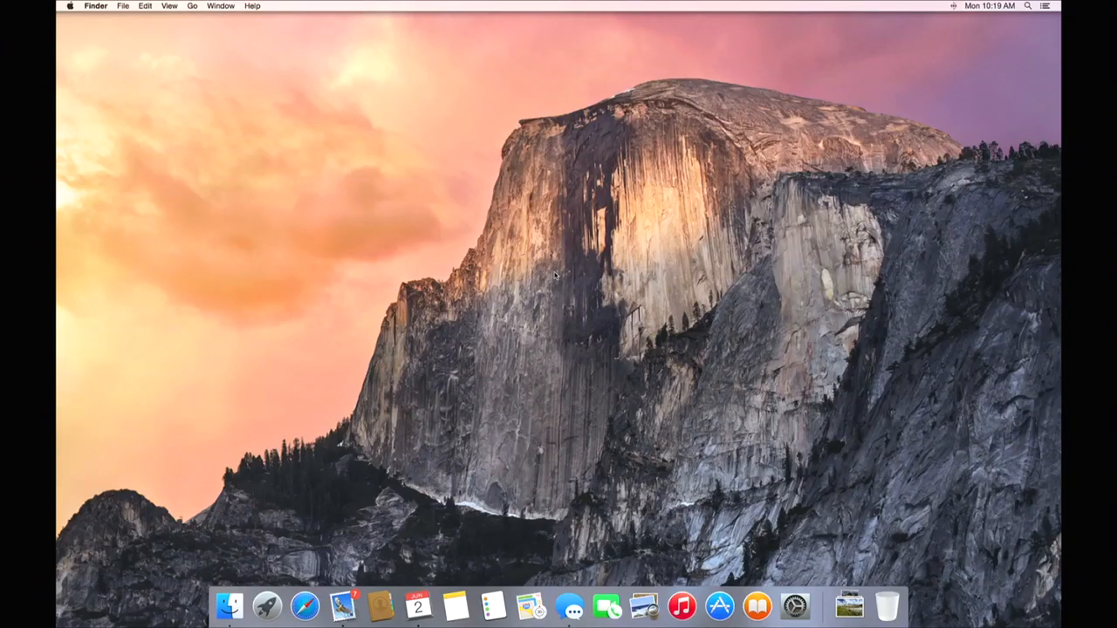
{"action": "mouse_move", "coordinate": [113, 84]}
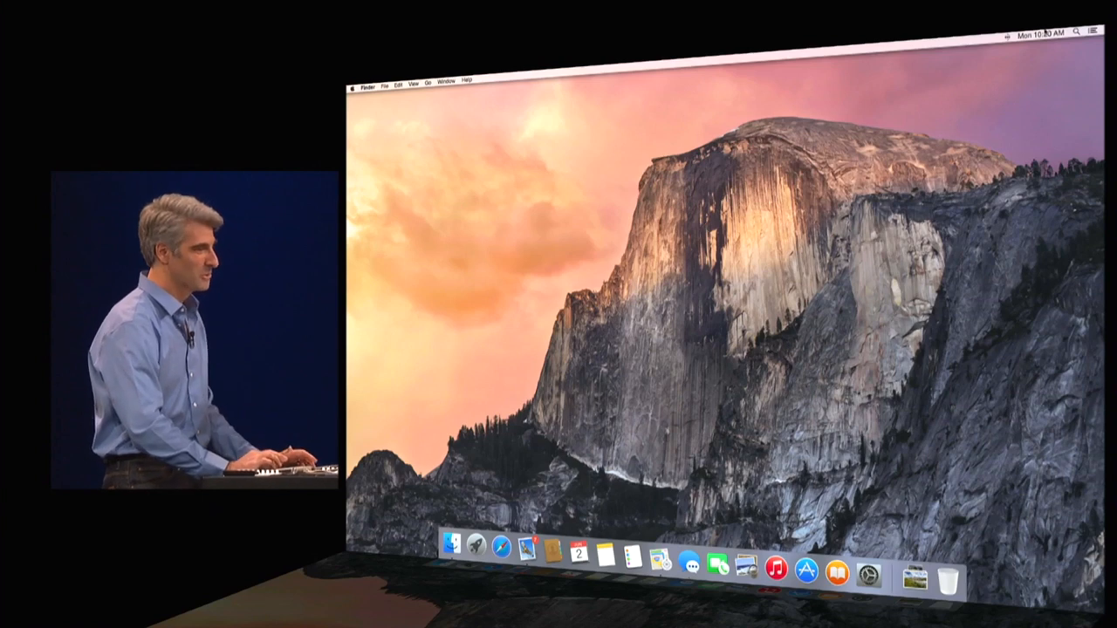
- Show the Today view in Notification Center with the date, current meeting and calendar
{"action": "left_click", "coordinate": [1093, 31]}
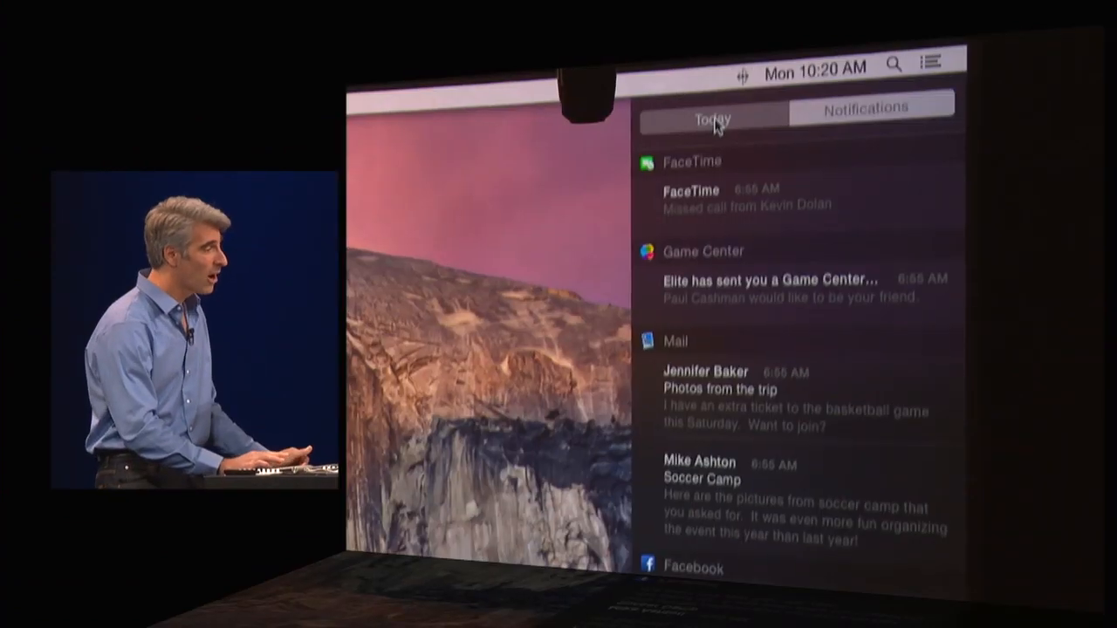
{"action": "left_click", "coordinate": [712, 119]}
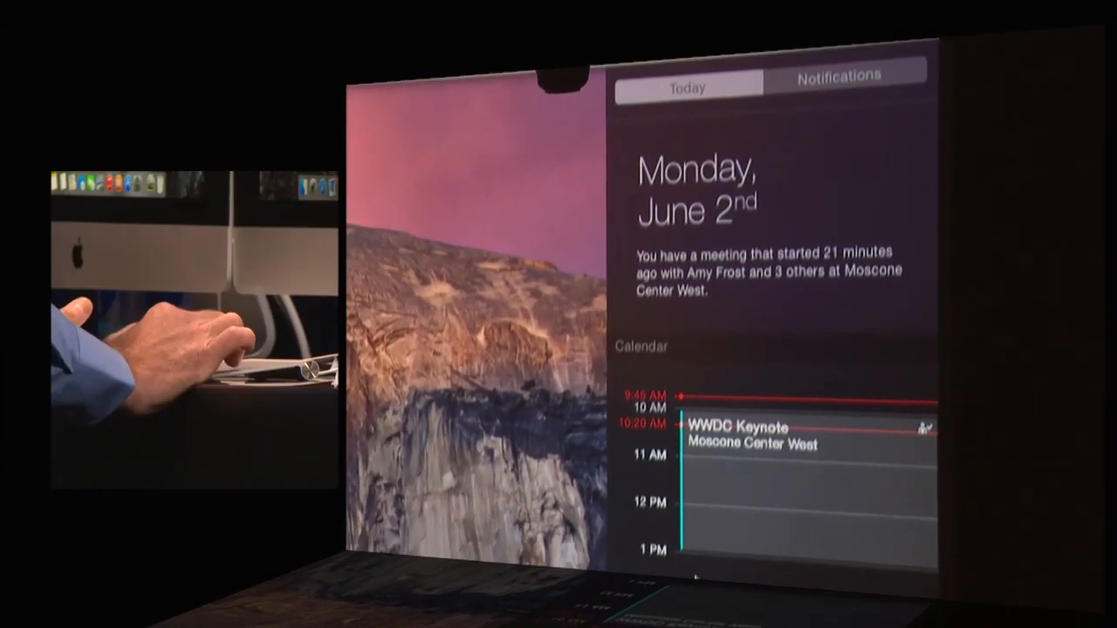
{"action": "scroll", "scroll_direction": "down", "scroll_amount": 3}
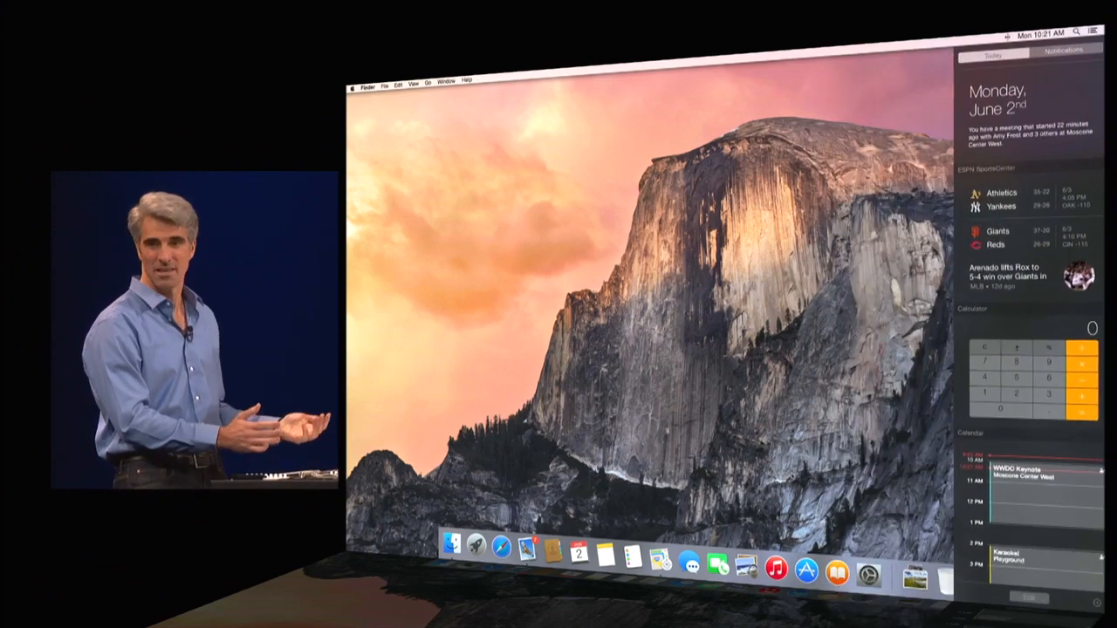
- Dismiss the Notification Center panel from the menu bar
{"action": "left_click", "coordinate": [1092, 31]}
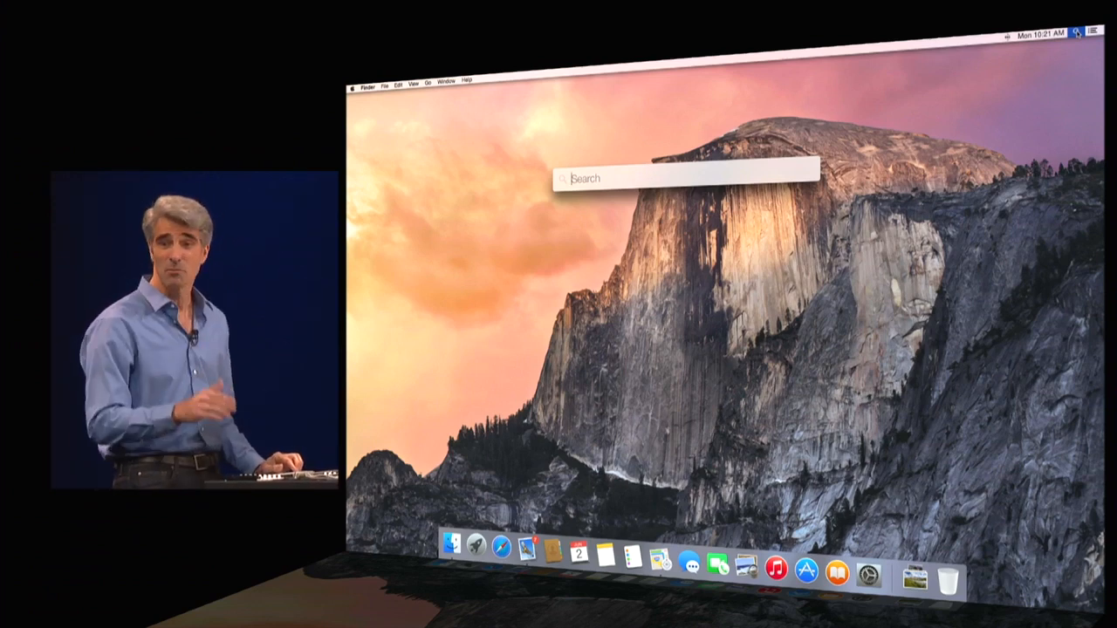
- Search Spotlight for "reminders" and launch Reminders showing the Hiking Trip list
{"action": "type", "text": "reminders"}
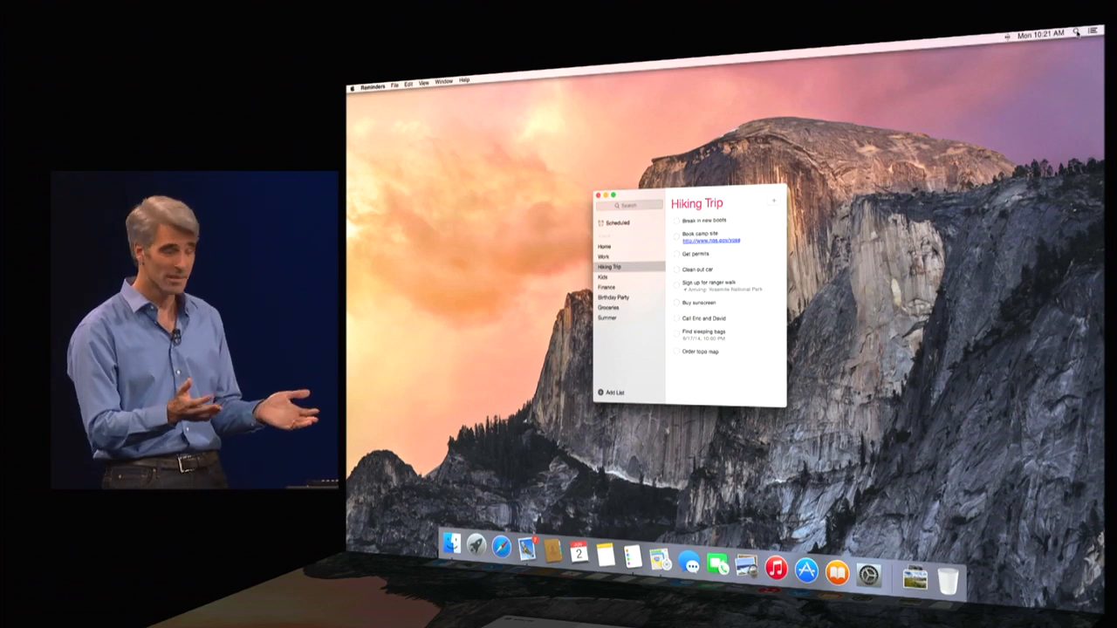
{"action": "left_click", "coordinate": [598, 195]}
{"action": "type", "text": "Phil Schiller"}
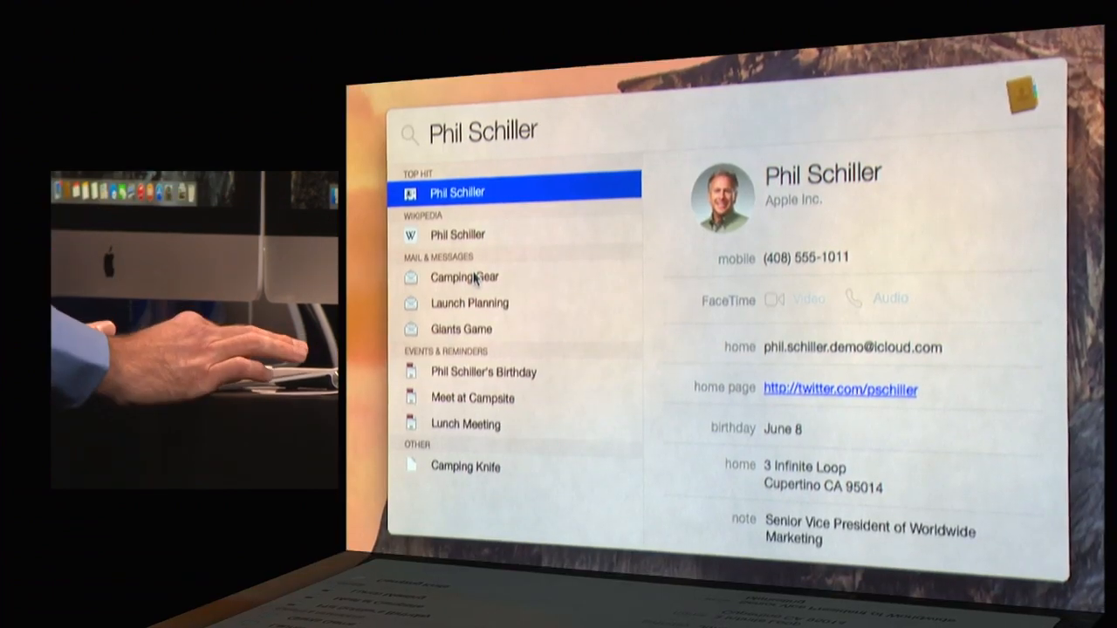
- Preview the Camping Gear message and the Meet at Campsite event from the Phil Schiller results
{"action": "left_click", "coordinate": [464, 276]}
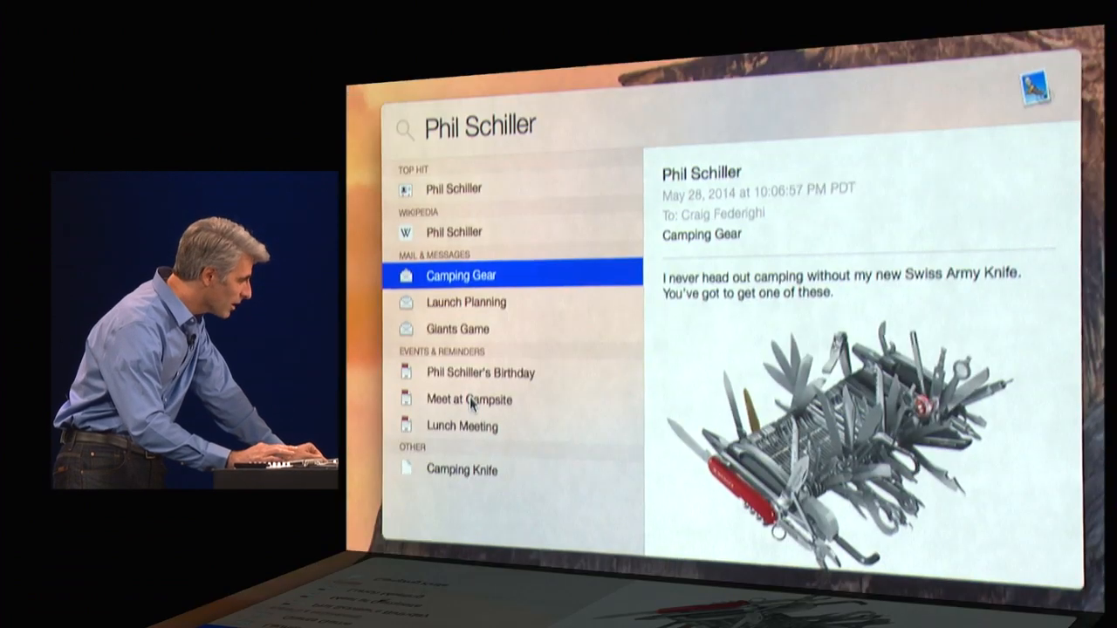
{"action": "left_click", "coordinate": [467, 398]}
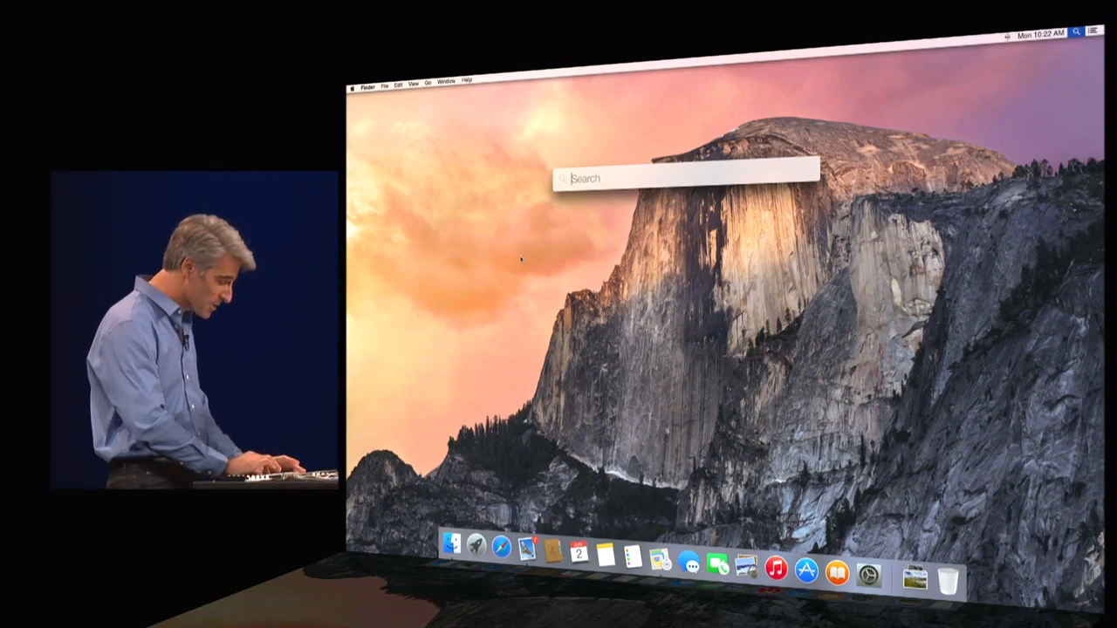
- Search Spotlight for "numbers" and open the Hiking Trip spreadsheet from its recent documents
{"action": "type", "text": "numbers"}
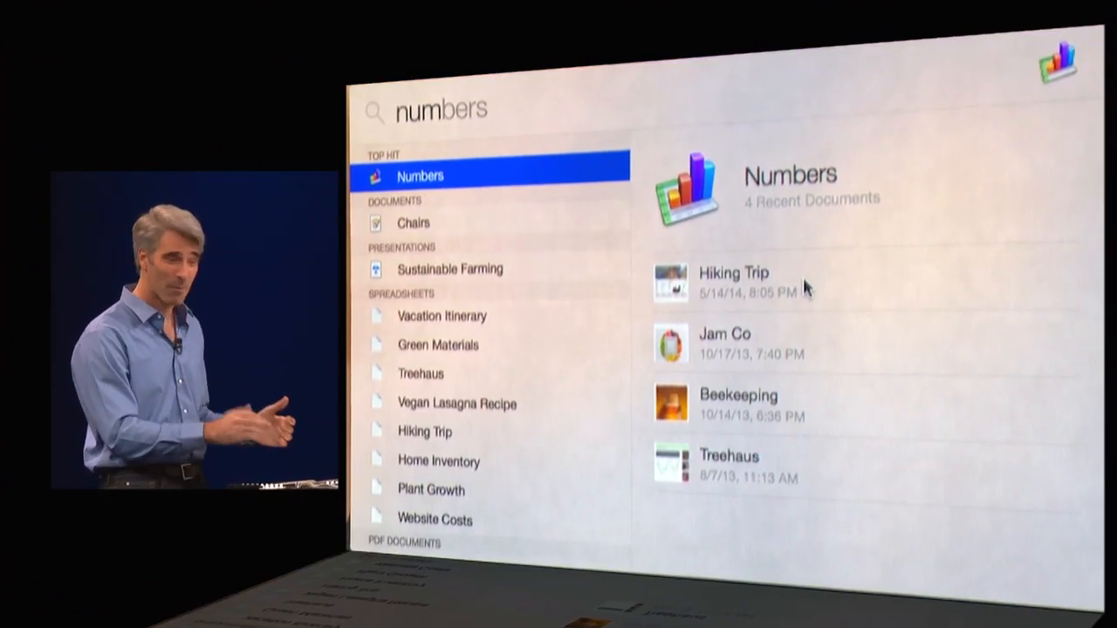
{"action": "double_click", "coordinate": [733, 281]}
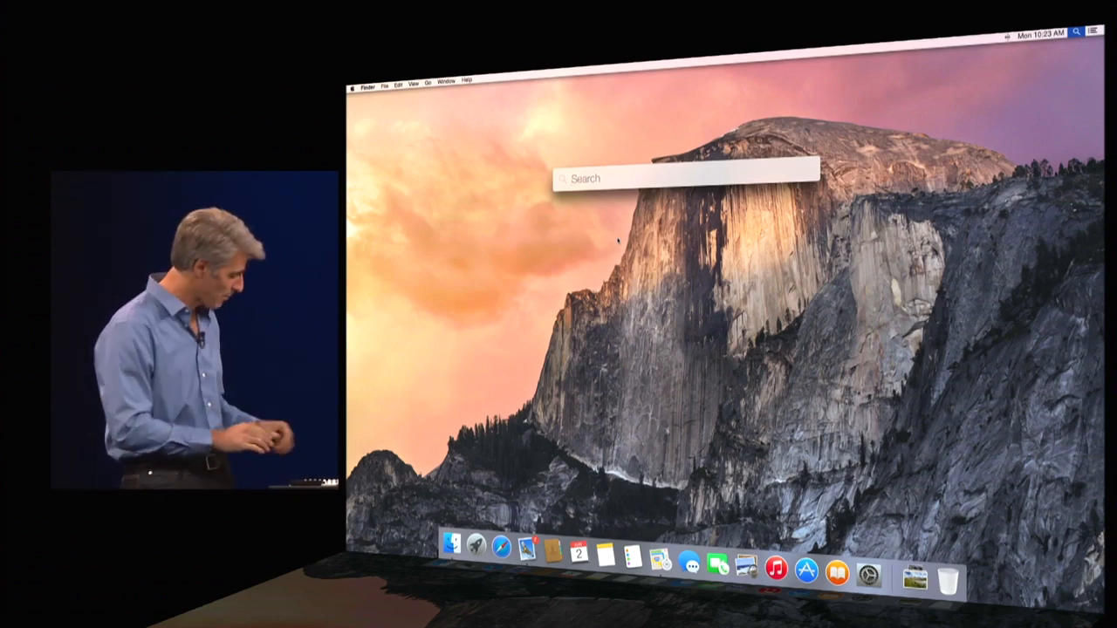
- Search Spotlight for "sushi" and scroll through Sushirrito's Maps photos and reviews
{"action": "type", "text": "sushi"}
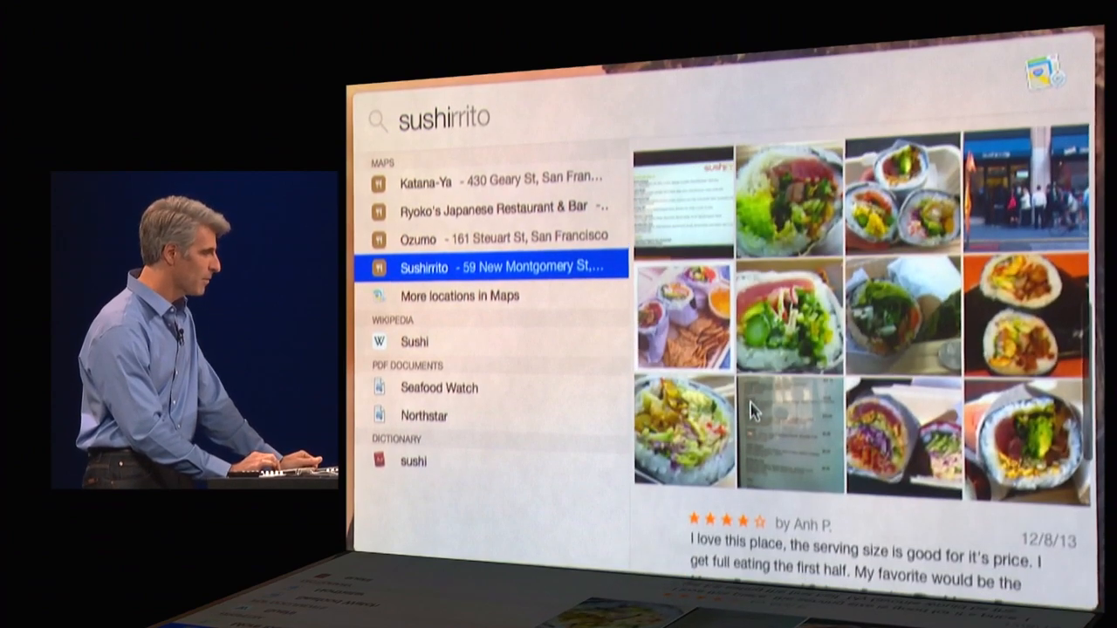
{"action": "scroll", "scroll_direction": "down", "scroll_amount": 3}
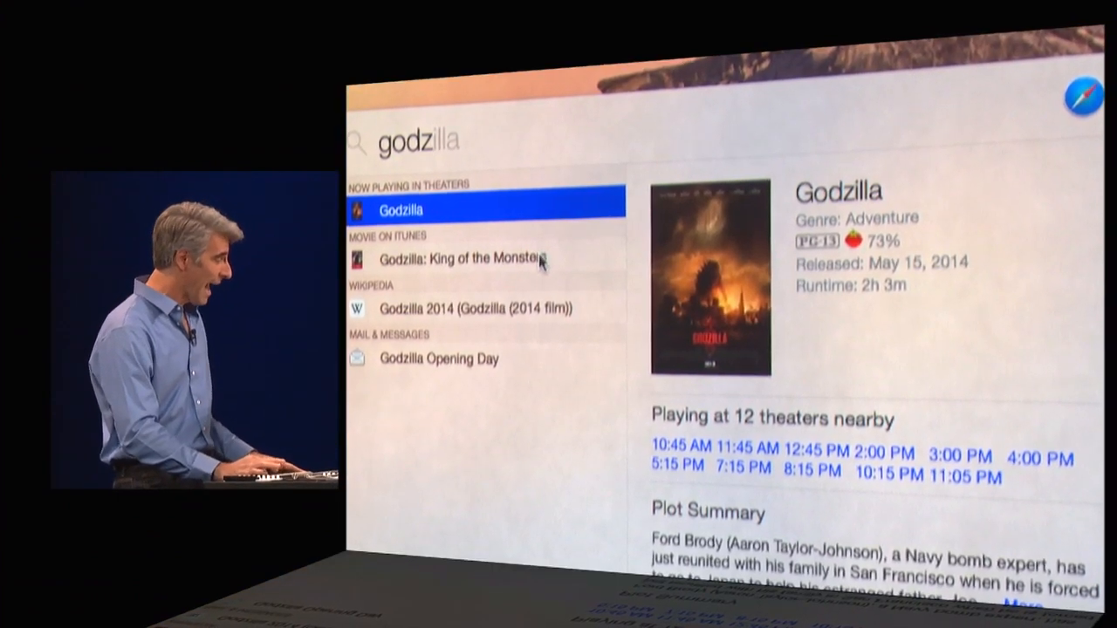
- Preview the iTunes movie Godzilla: King of the Monsters from the godzilla results
{"action": "left_click", "coordinate": [485, 258]}
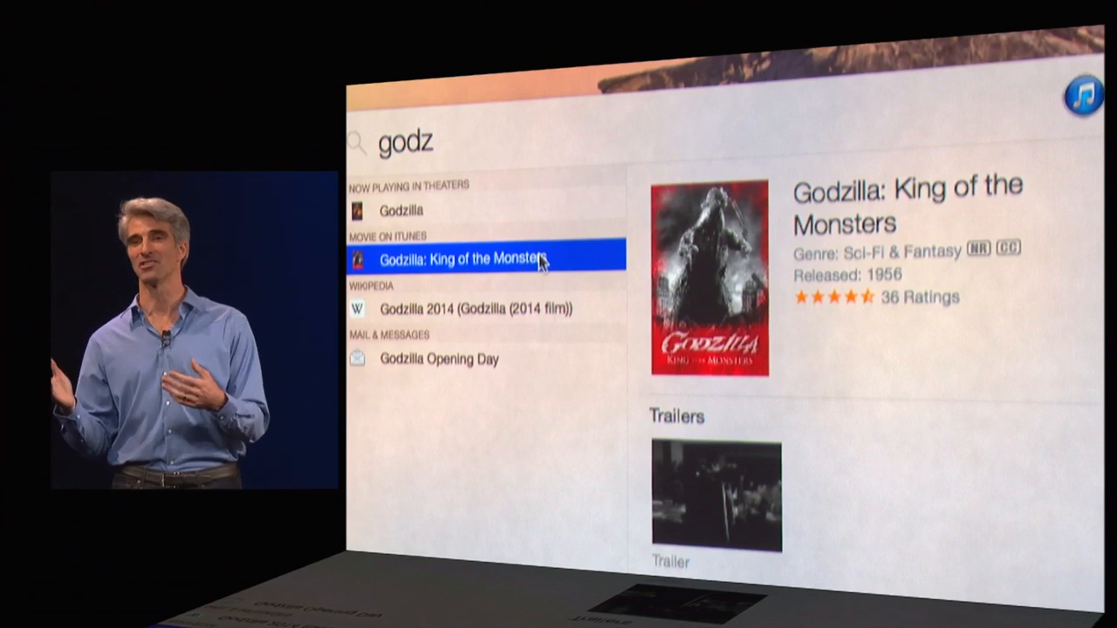